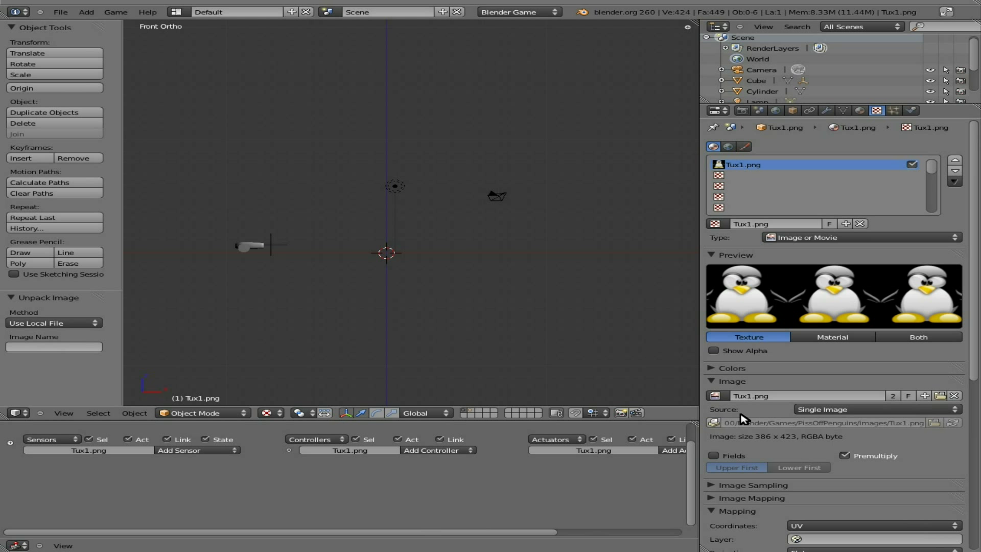
pyautogui.moveTo(760, 338)
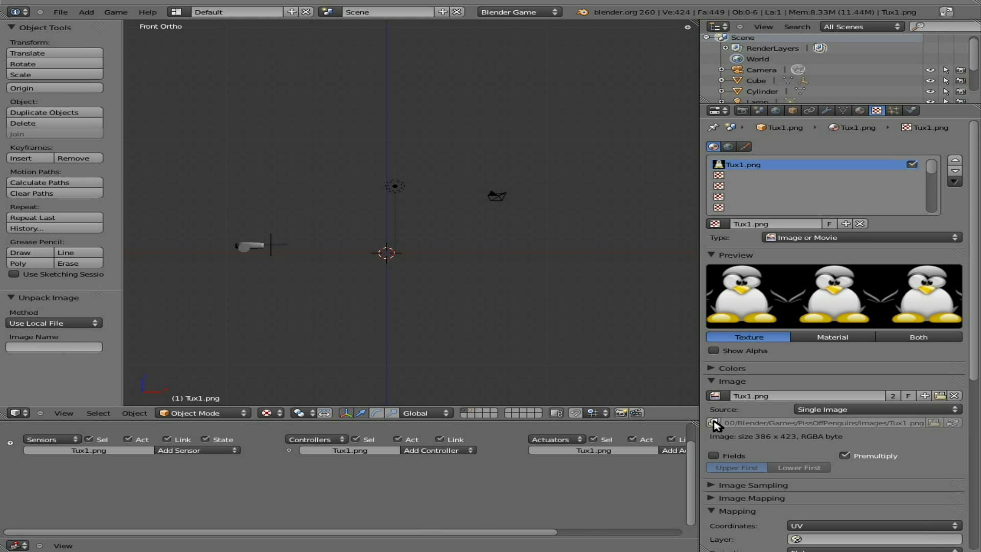
pyautogui.moveTo(719, 424)
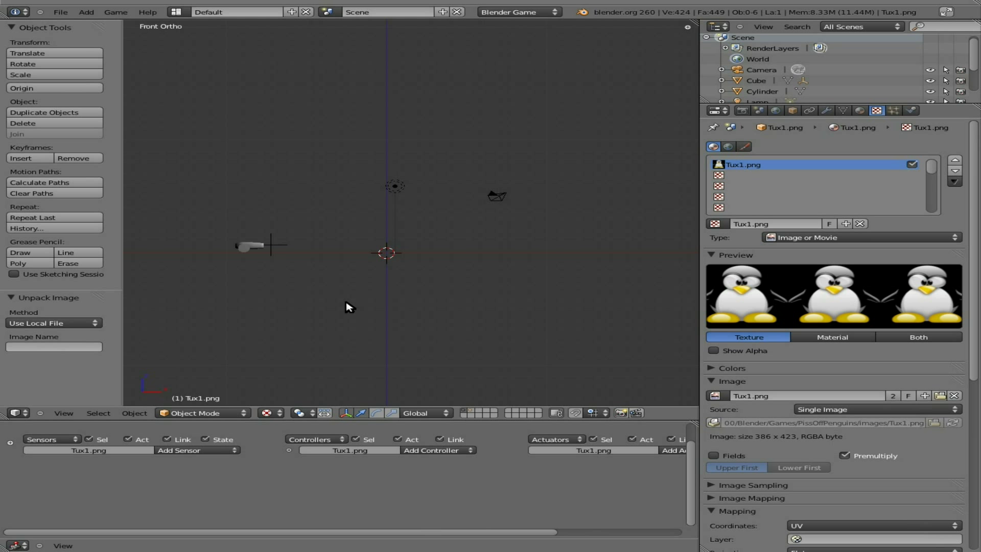
pyautogui.moveTo(440, 283)
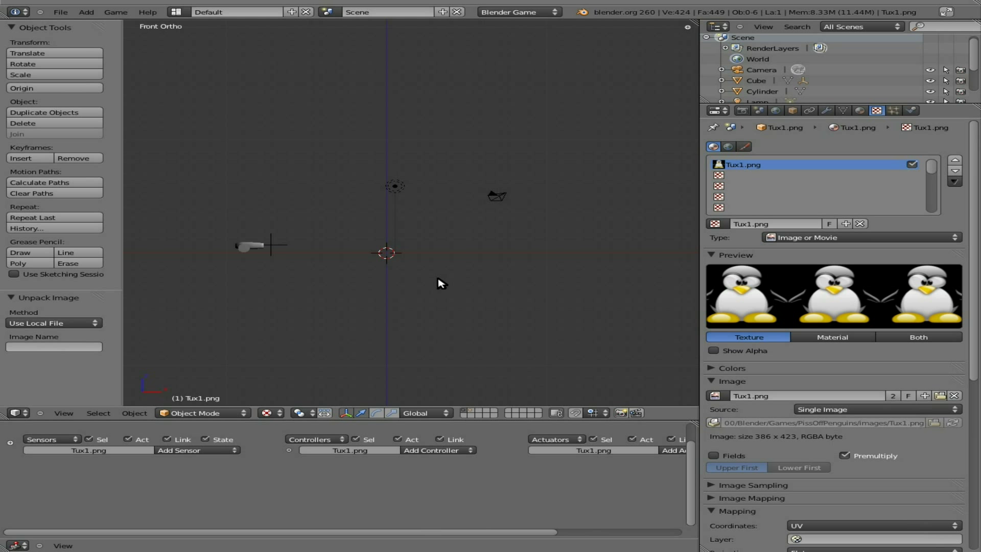
pyautogui.moveTo(408, 282)
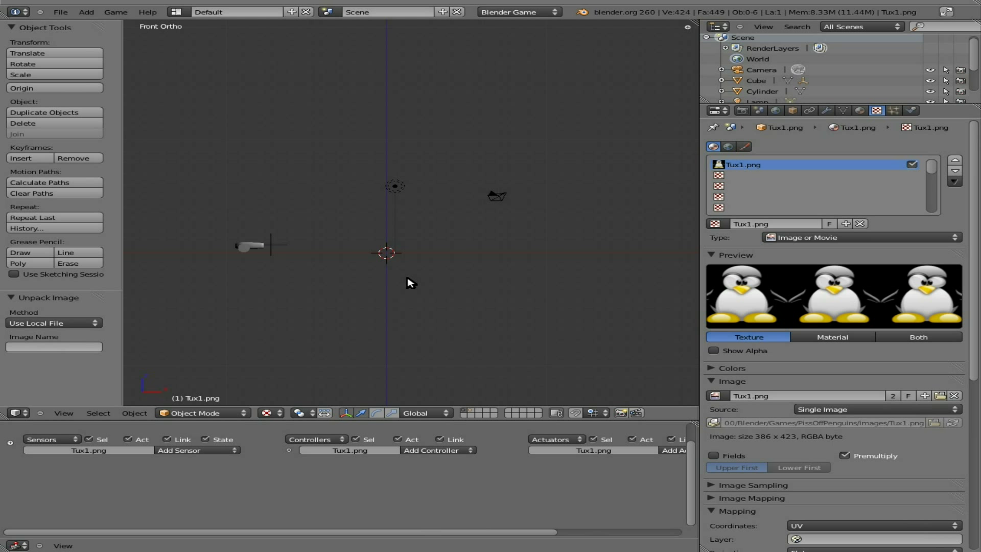
pyautogui.moveTo(405, 275)
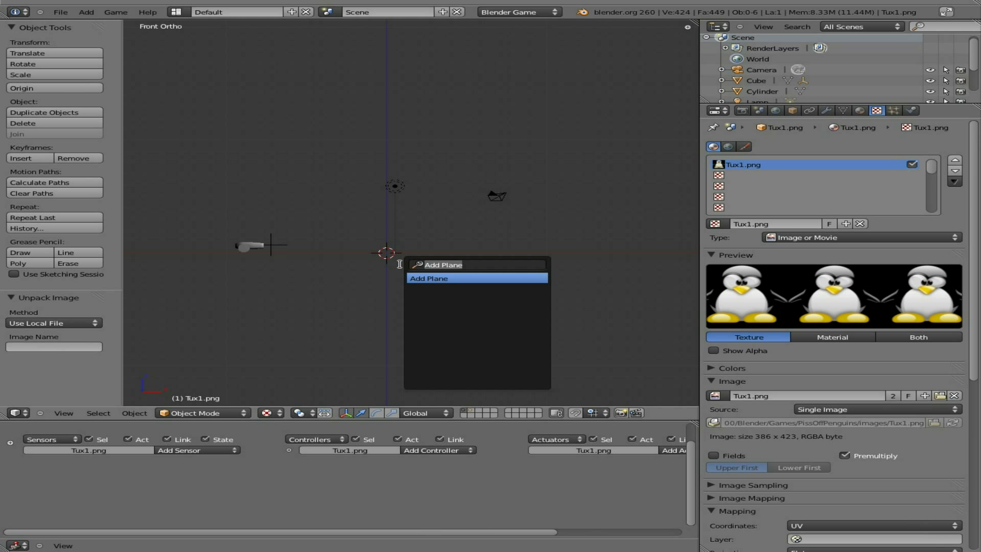
# - Add a new cube via search 'cube', to be scaled into a tall narrow pillar
pyautogui.write('cube')
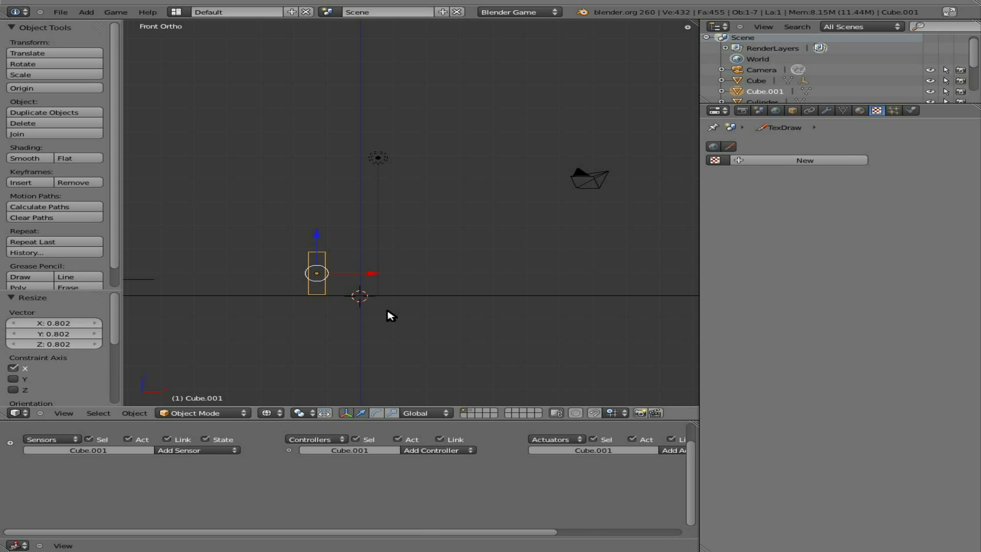
pyautogui.moveTo(151, 331)
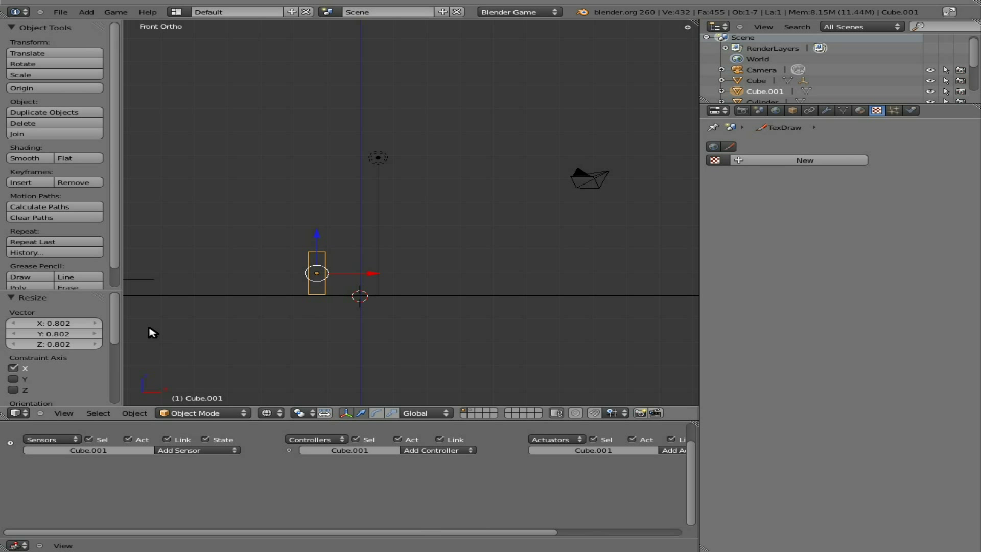
pyautogui.moveTo(303, 314)
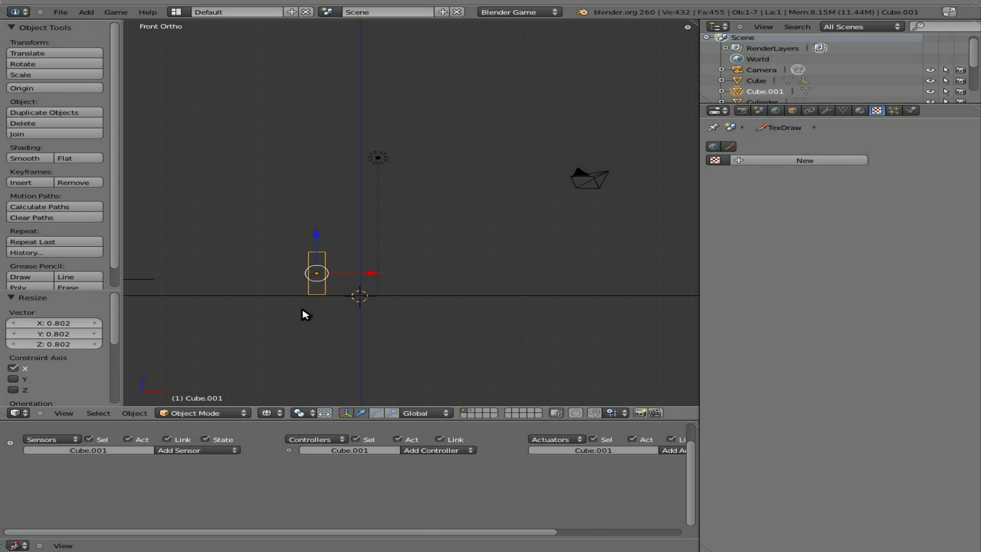
pyautogui.moveTo(328, 301)
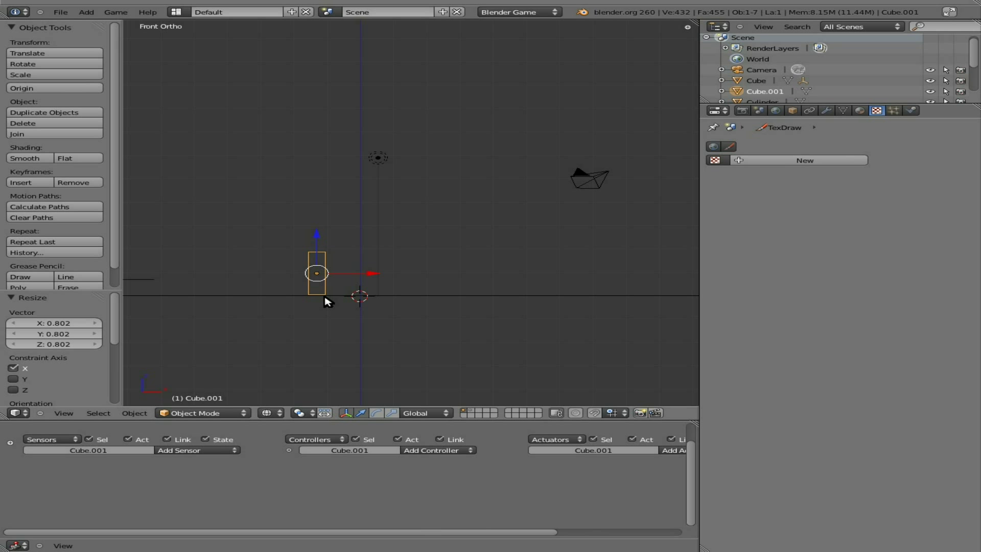
pyautogui.moveTo(582, 262)
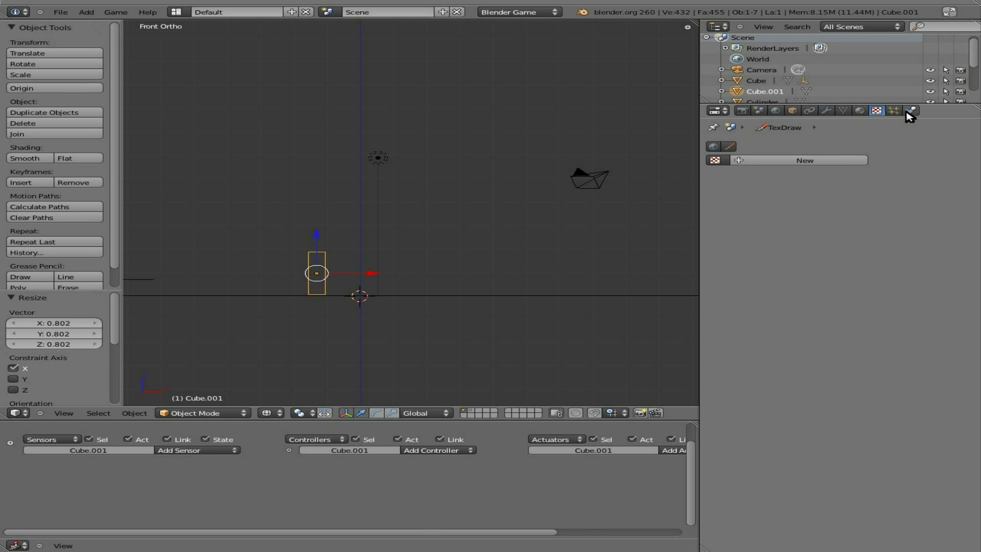
# - Make Cube.001 a Dynamic physics object with box collision bounds enabled
pyautogui.click(910, 111)
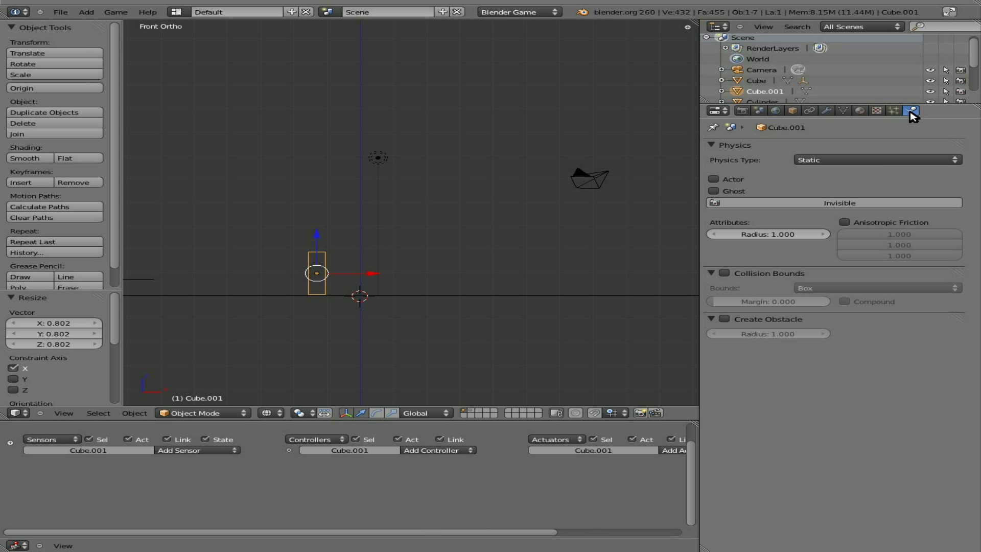
pyautogui.click(875, 159)
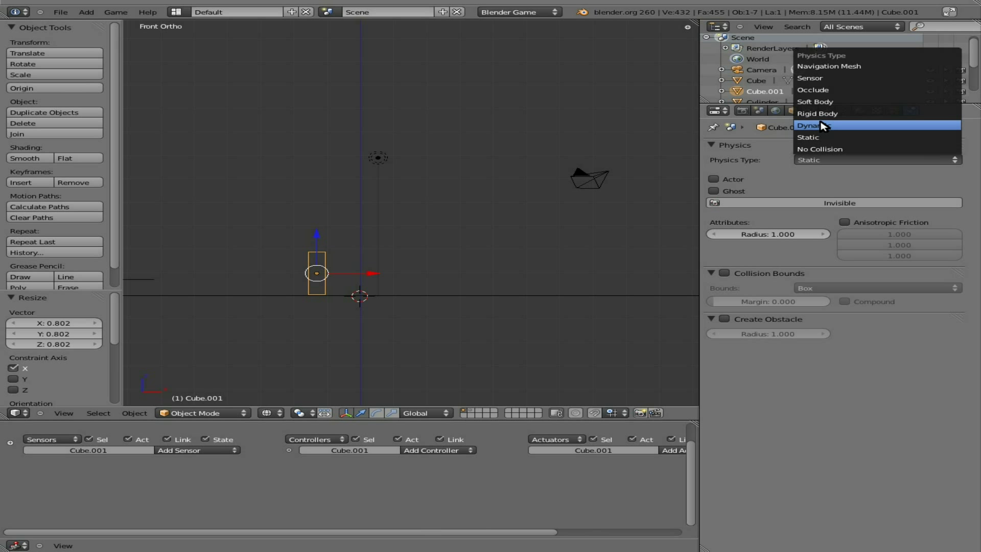
pyautogui.click(807, 125)
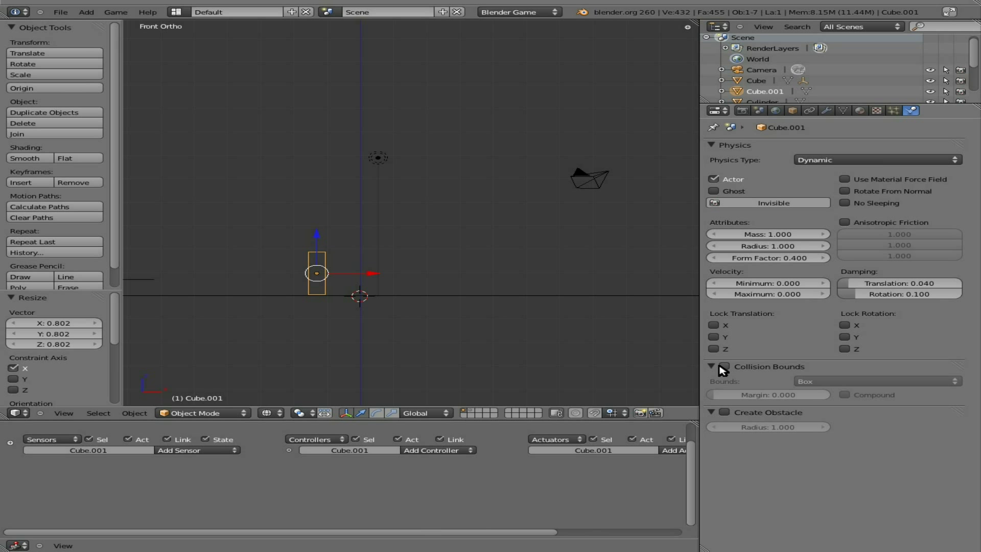
pyautogui.click(721, 367)
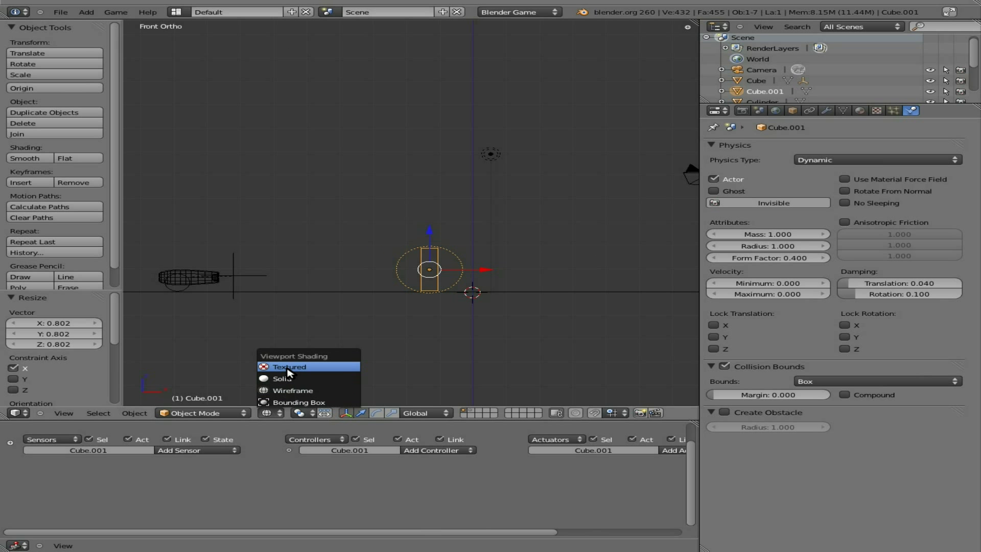
# - Show the viewport textured and switch the pillar's physics type to Rigid Body
pyautogui.click(289, 367)
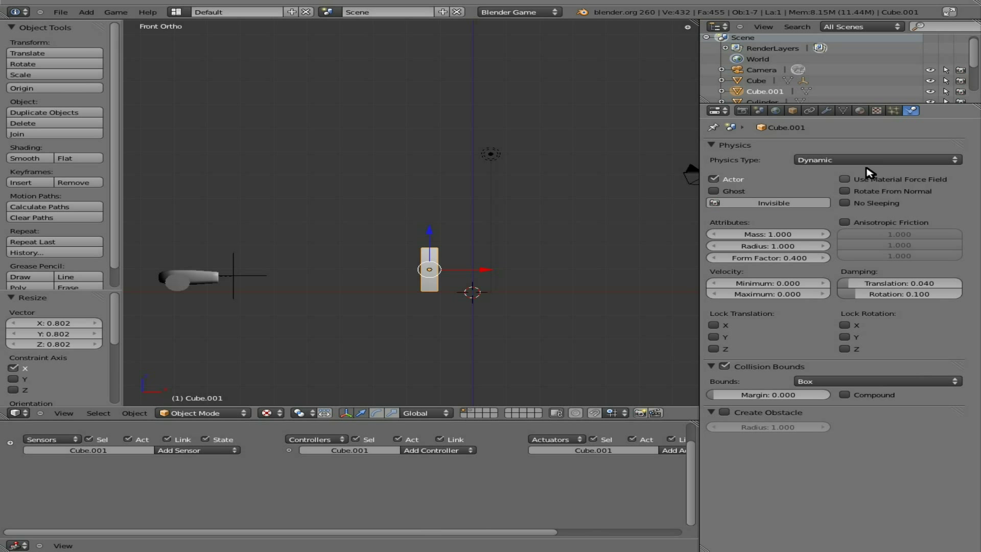
pyautogui.click(874, 159)
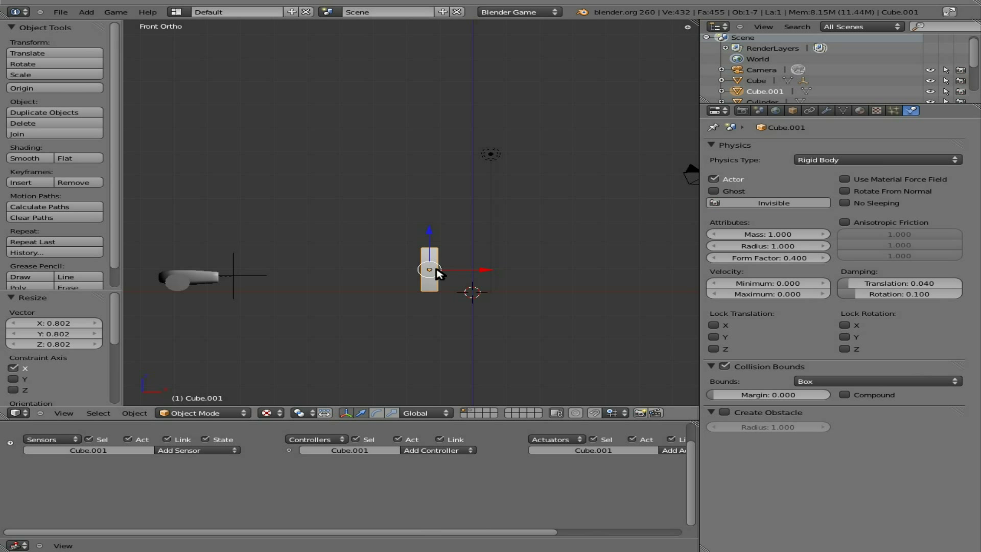
pyautogui.moveTo(436, 279)
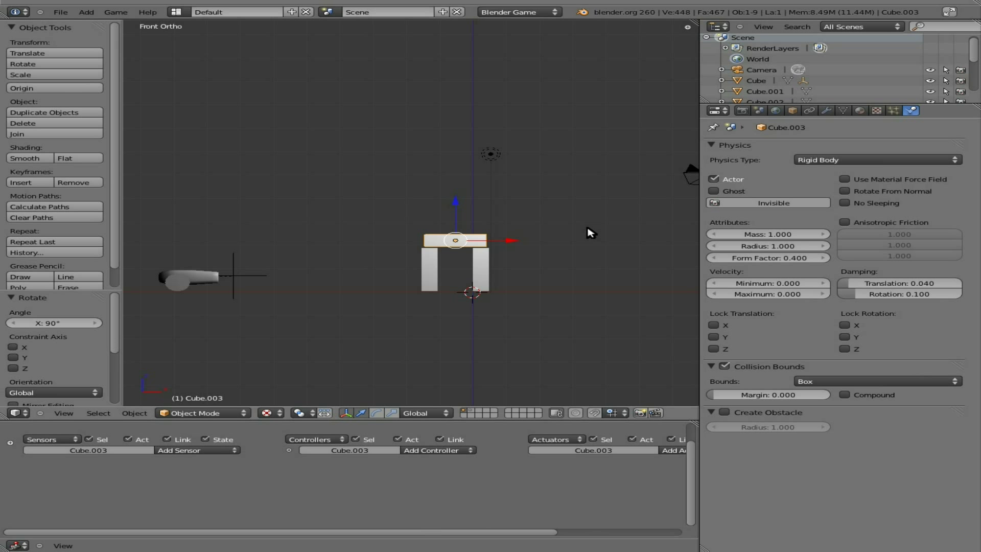
# - Select the pillars with the beam and drag the group into place as an arch
pyautogui.click(430, 270)
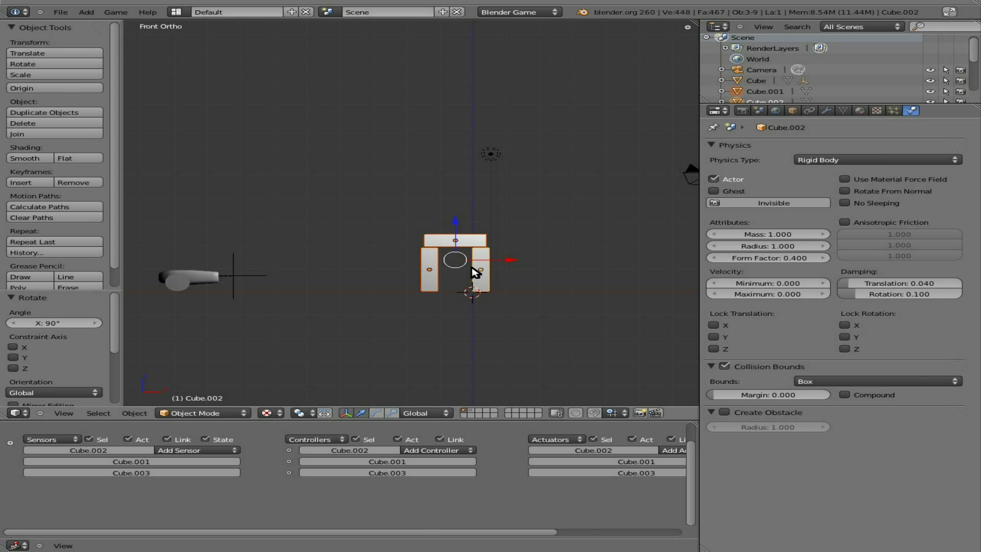
pyautogui.moveTo(456, 260); pyautogui.dragTo(551, 272)
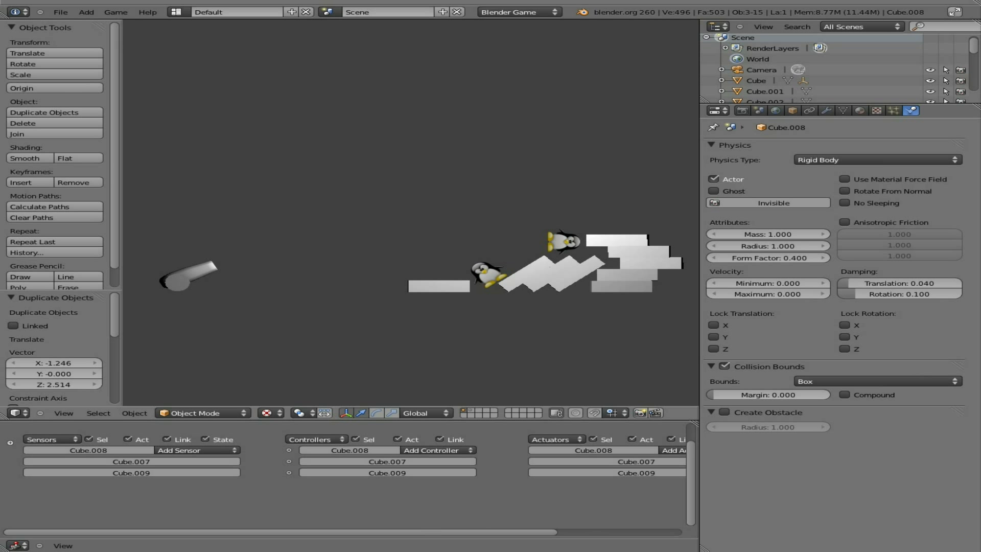
# - Return to editing after previewing the tower of arches toppling in the game
pyautogui.press('KP_1')
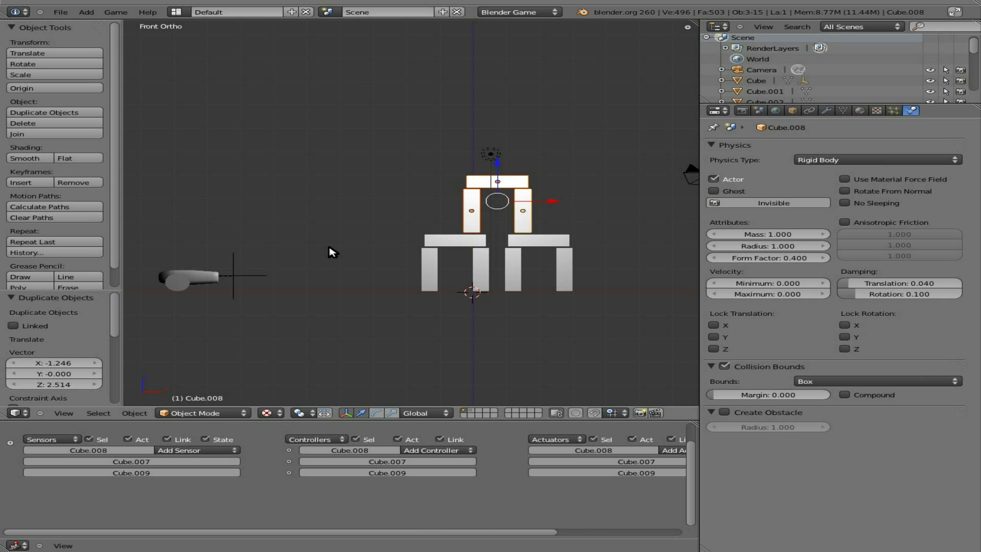
pyautogui.moveTo(310, 298)
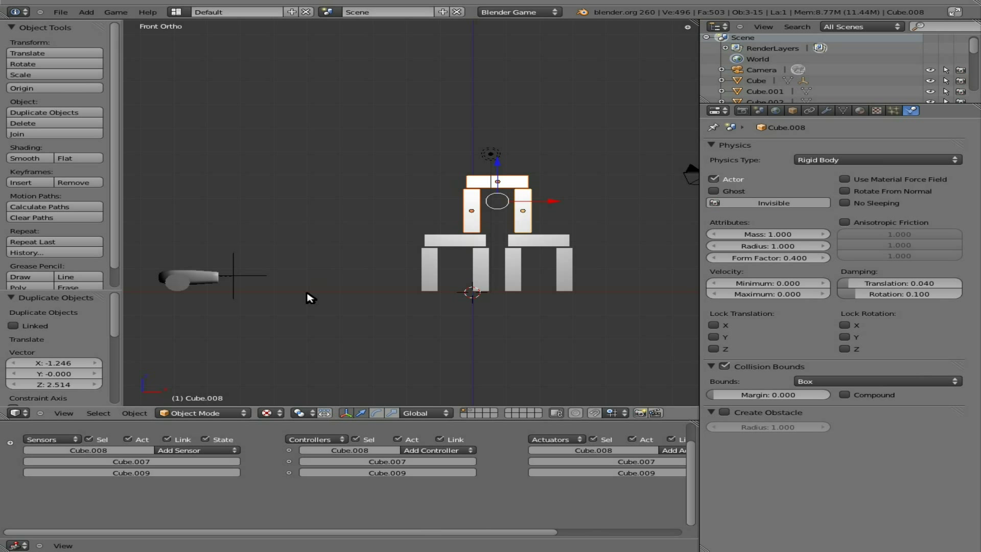
pyautogui.moveTo(244, 293)
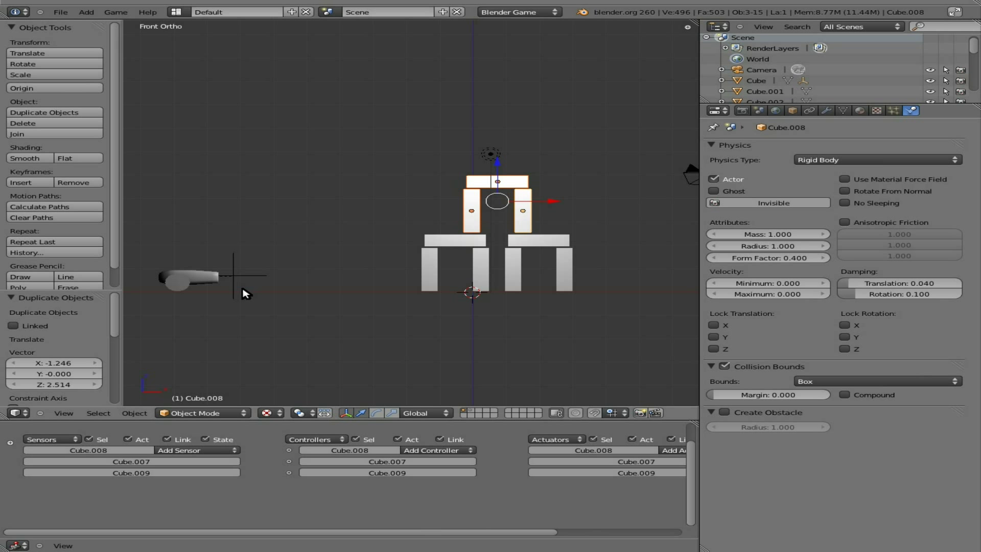
pyautogui.moveTo(244, 280)
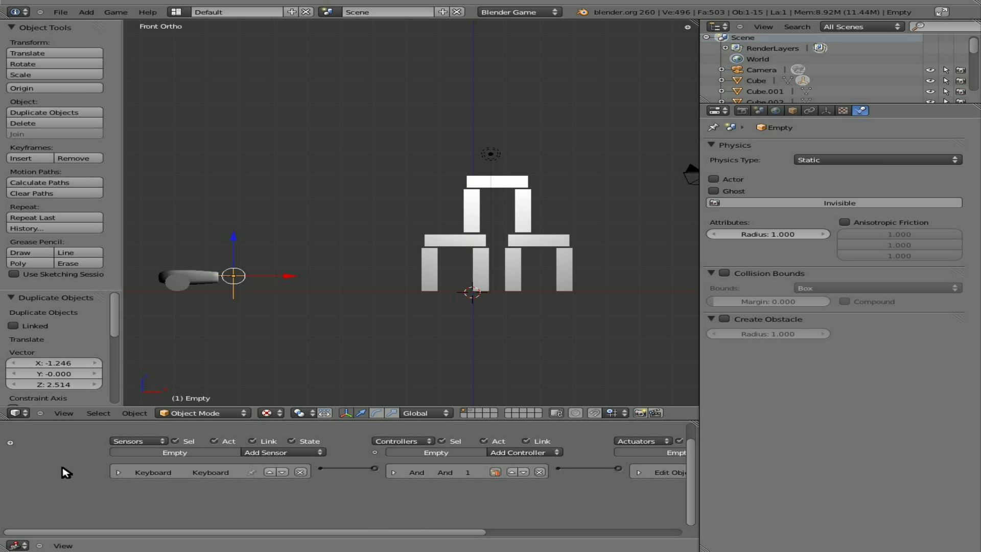
pyautogui.moveTo(122, 483)
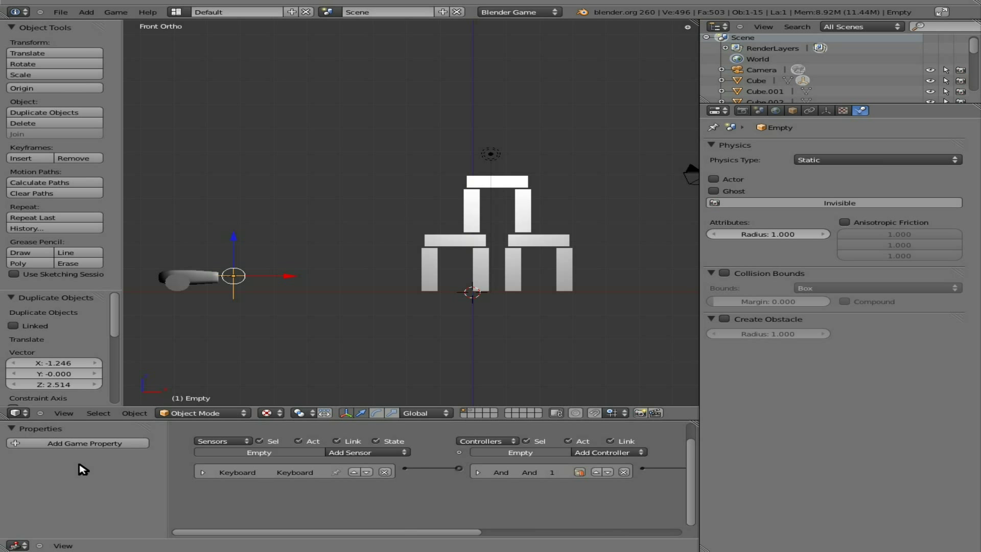
pyautogui.moveTo(91, 447)
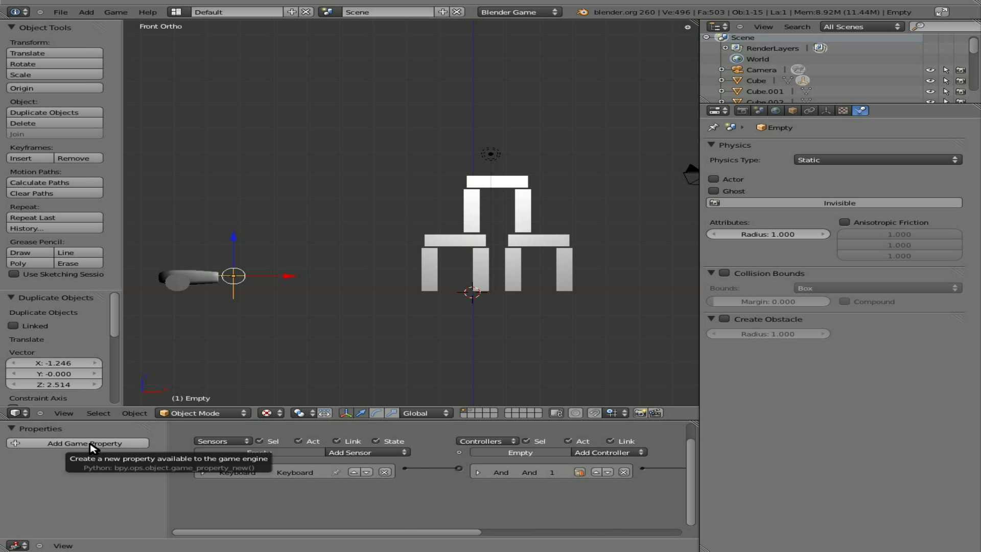
# - Add a new game property to the Empty at the launcher
pyautogui.click(77, 443)
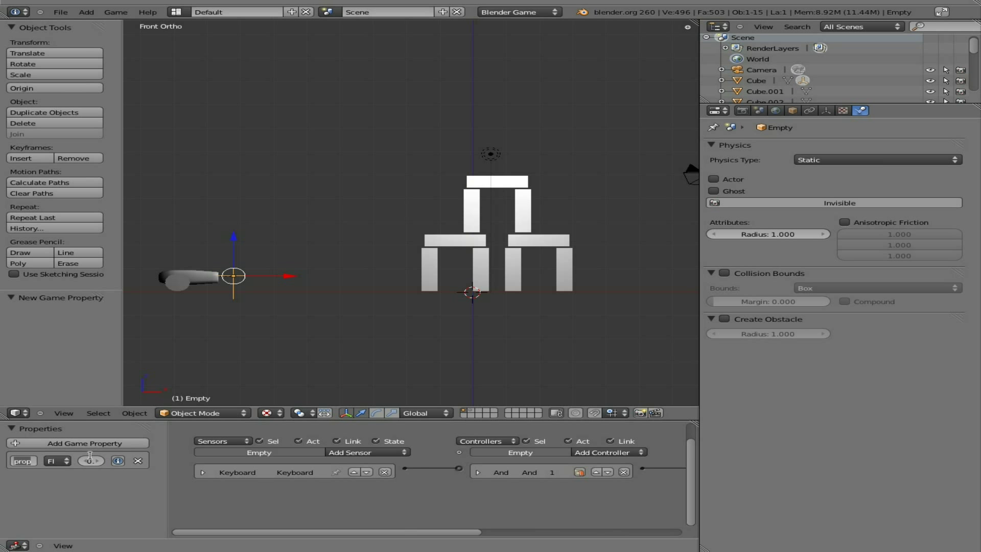
# - Name the property 'birds', make it Integer and set its value to 3
pyautogui.write('birds')
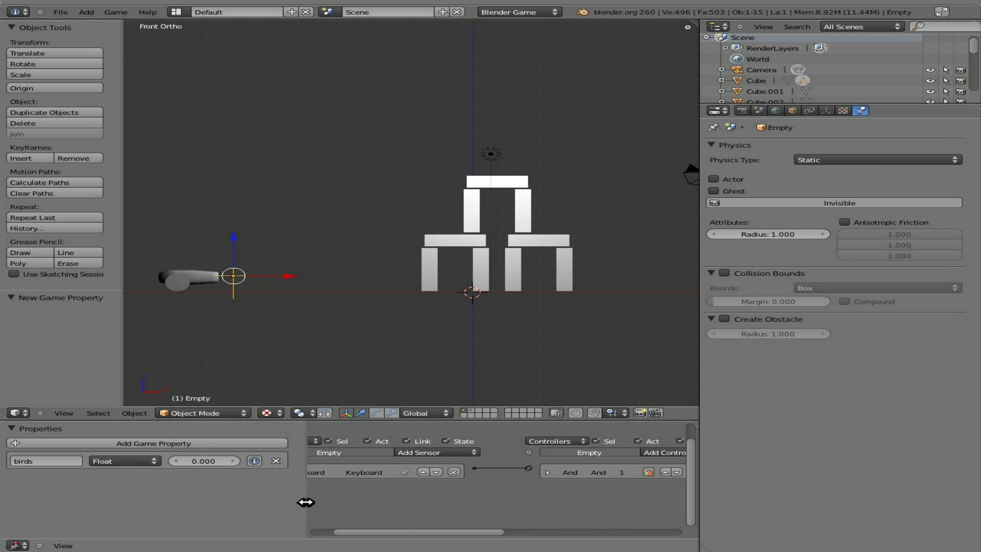
pyautogui.click(122, 460)
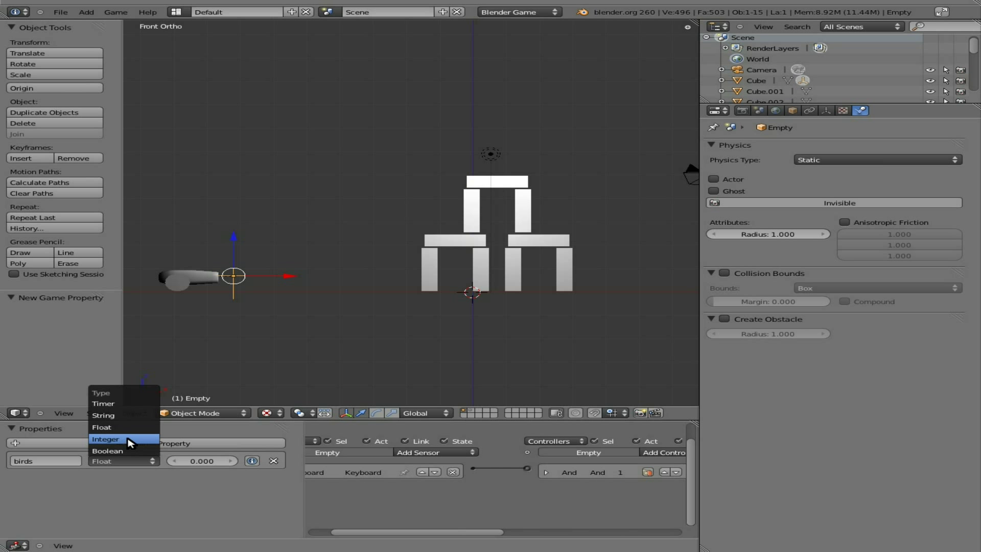
pyautogui.click(105, 438)
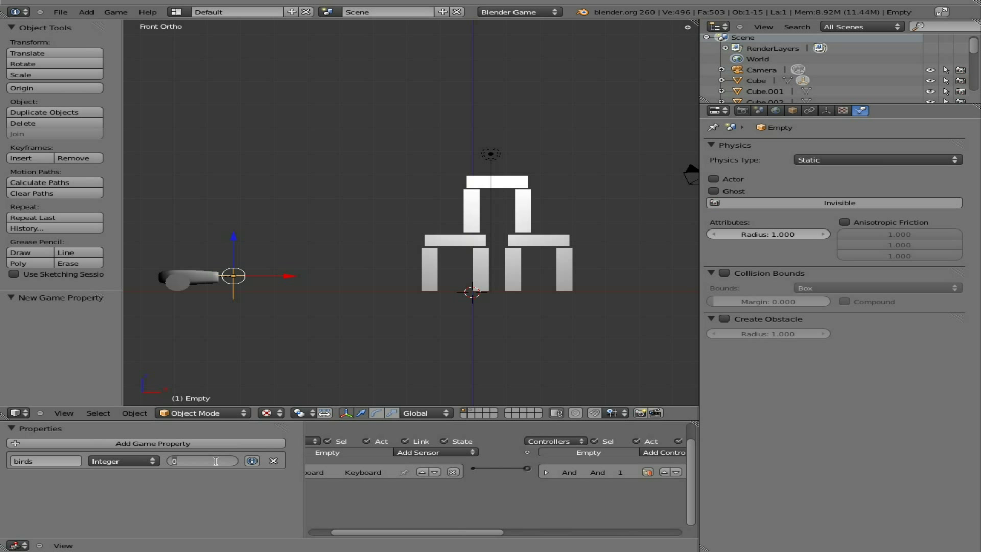
pyautogui.write('3')
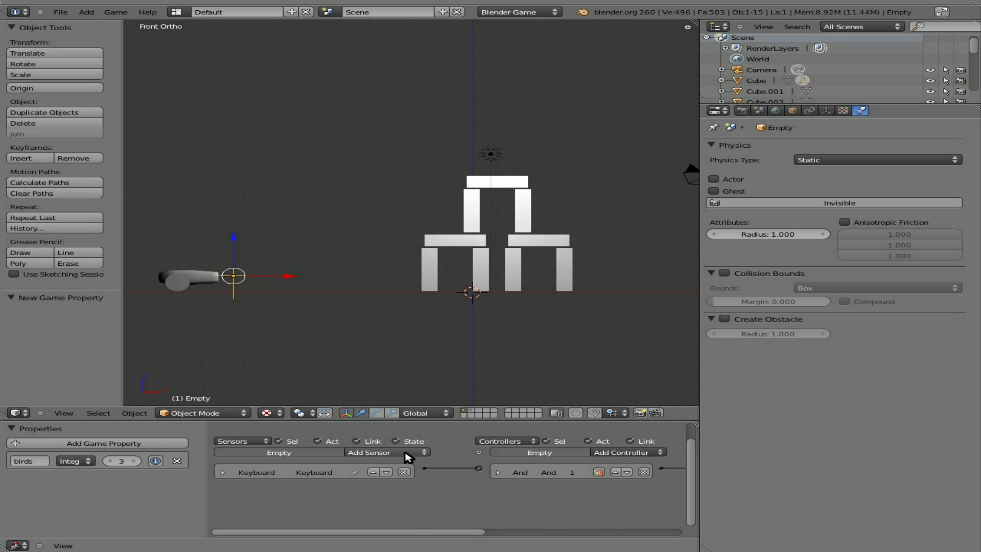
# - Add a Property actuator assigning birds the value birds-1
pyautogui.click(385, 453)
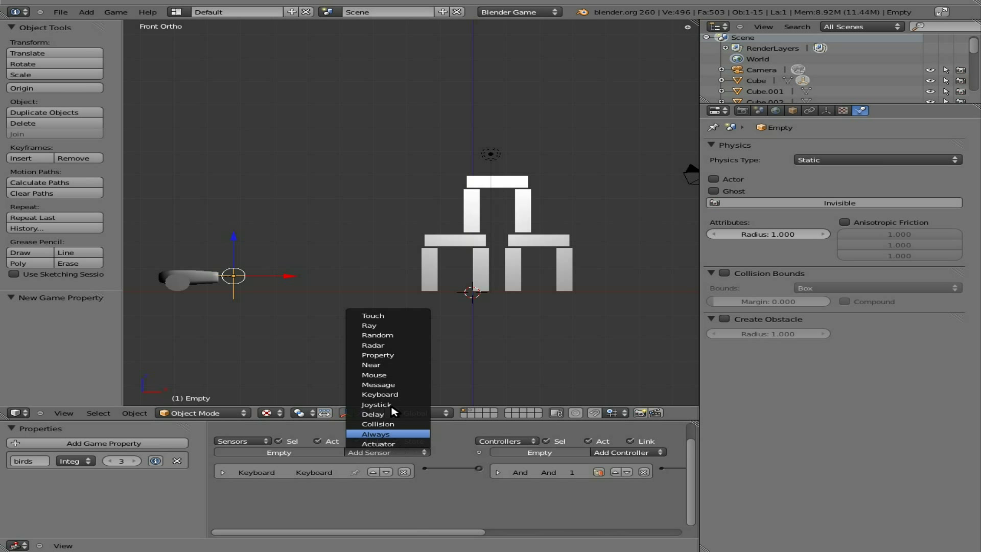
pyautogui.moveTo(380, 394)
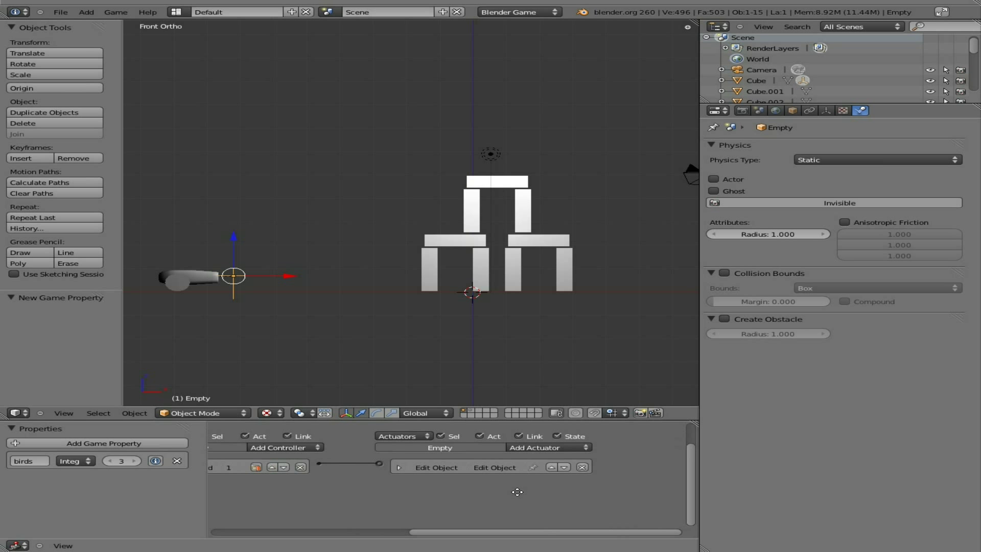
pyautogui.click(542, 448)
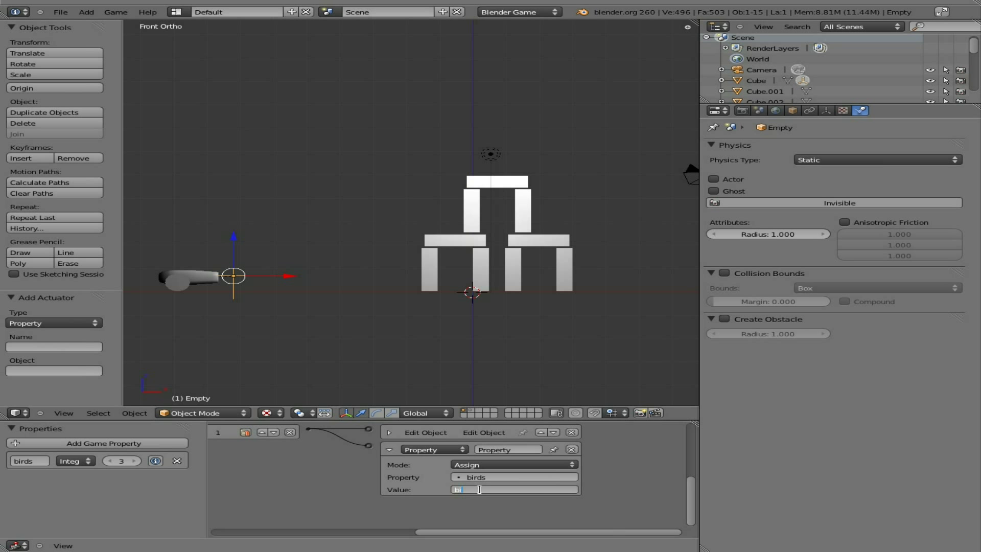
pyautogui.write('birds-1')
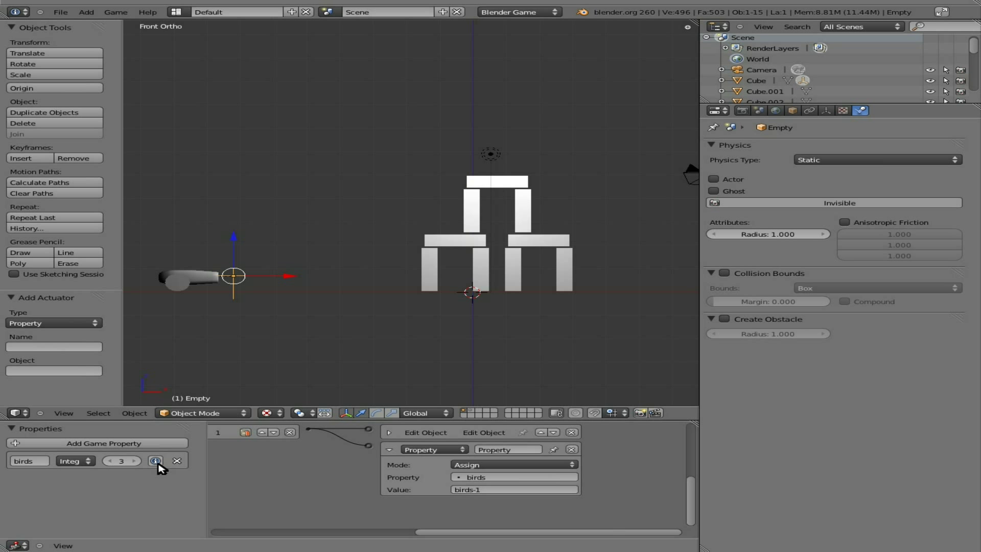
pyautogui.moveTo(156, 460)
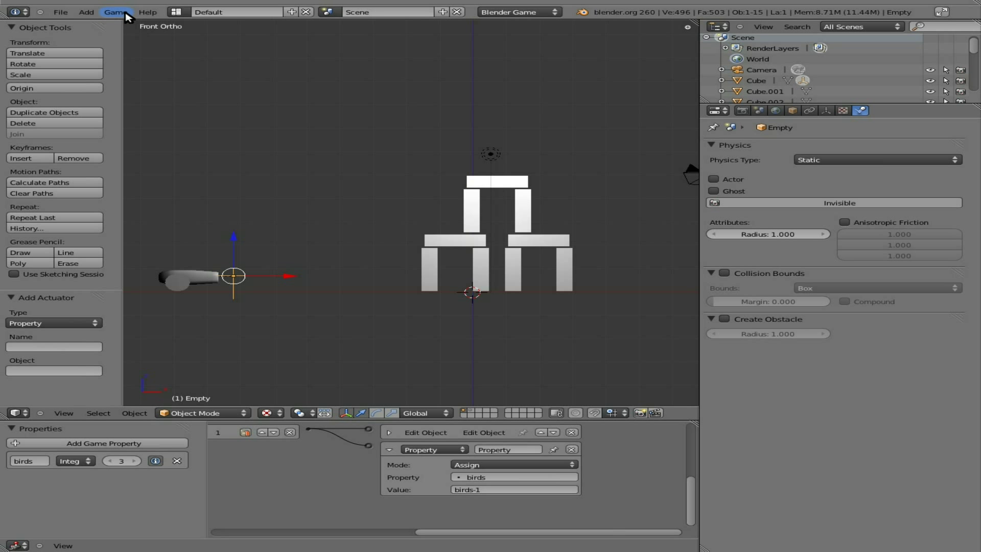
pyautogui.click(116, 12)
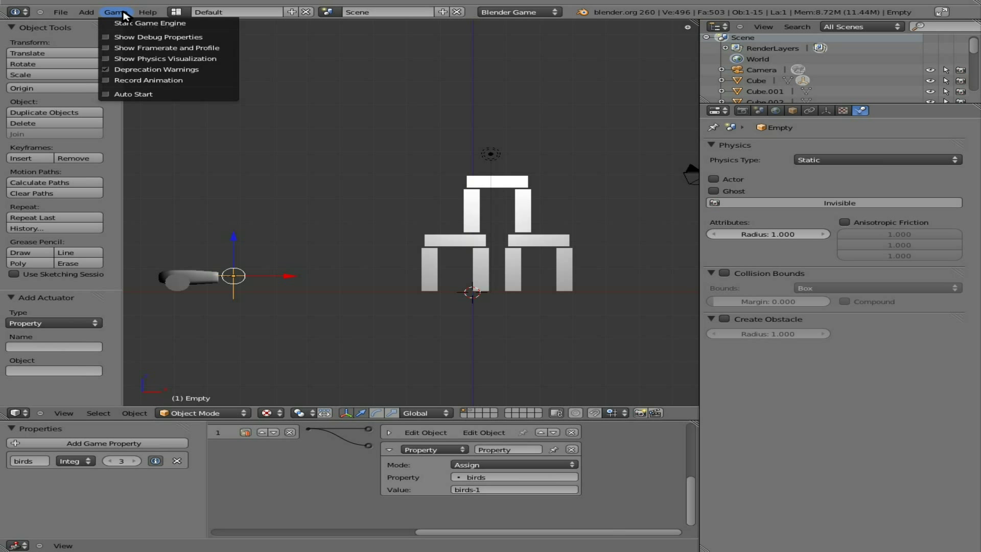
pyautogui.moveTo(156, 37)
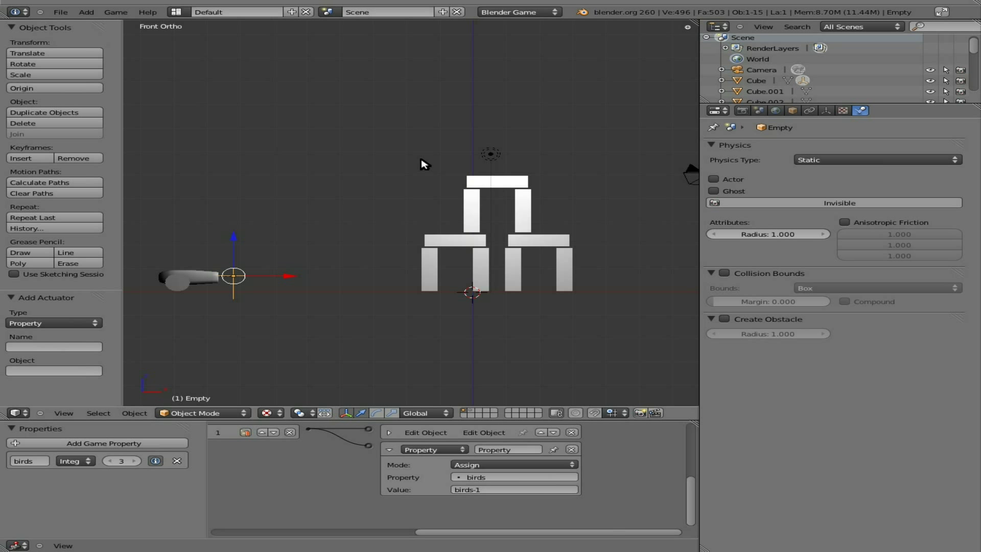
pyautogui.moveTo(378, 196)
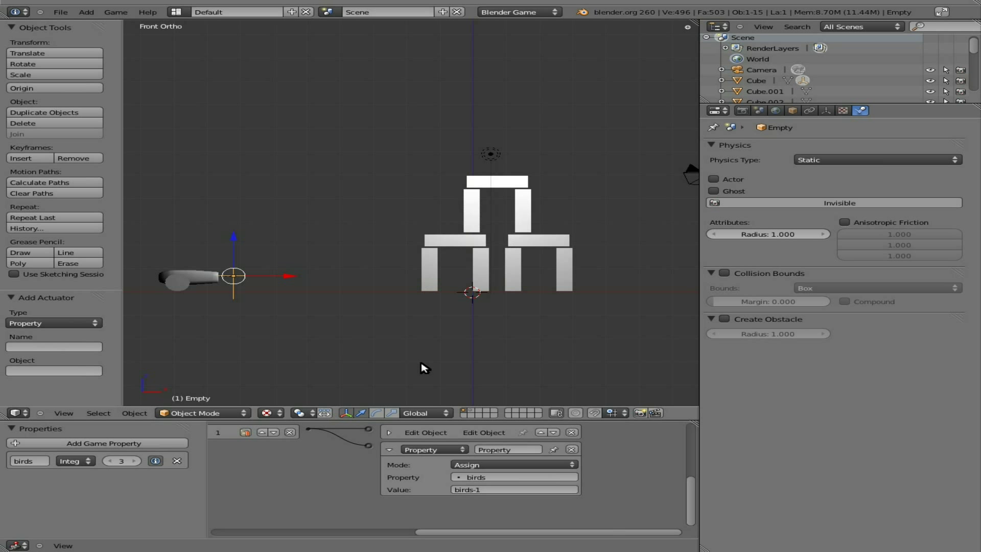
pyautogui.moveTo(271, 477)
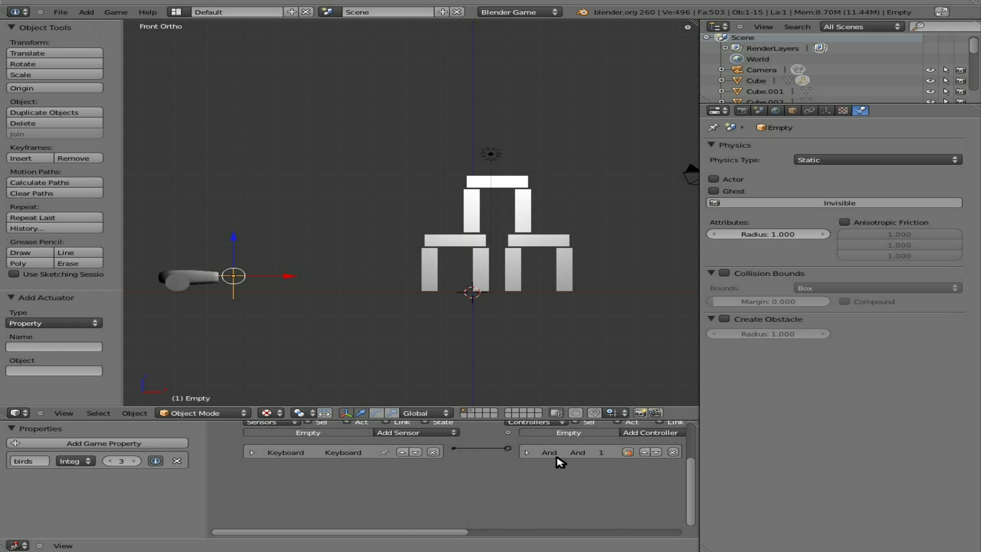
pyautogui.moveTo(447, 450)
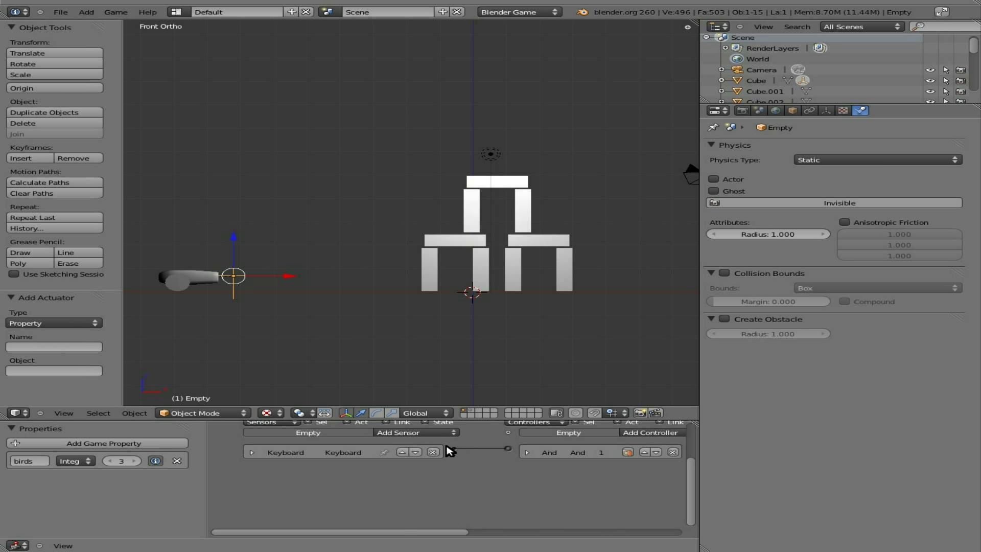
# - Add a Property sensor checking birds Not Equal 0 and wire it to the And controller
pyautogui.click(416, 433)
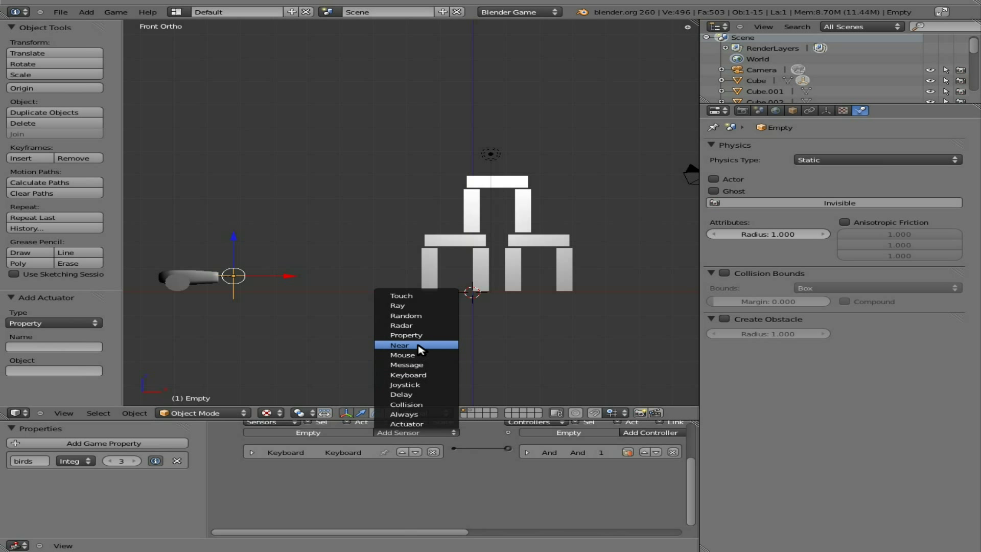
pyautogui.click(405, 335)
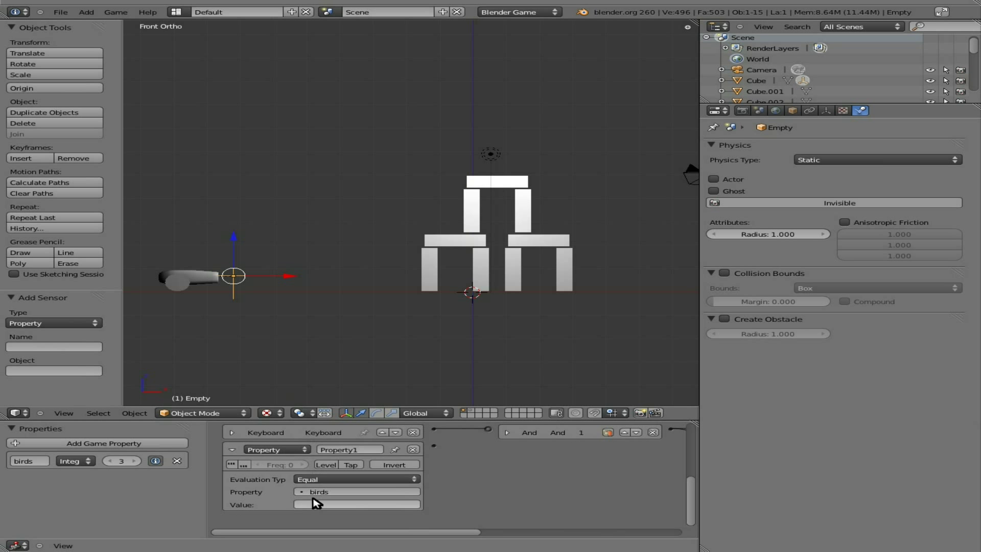
pyautogui.click(356, 478)
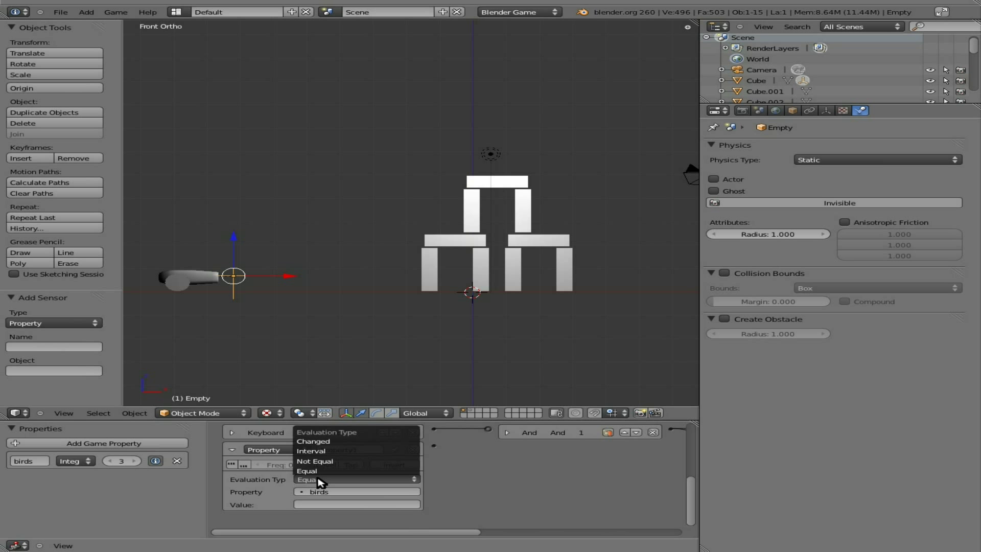
pyautogui.click(315, 461)
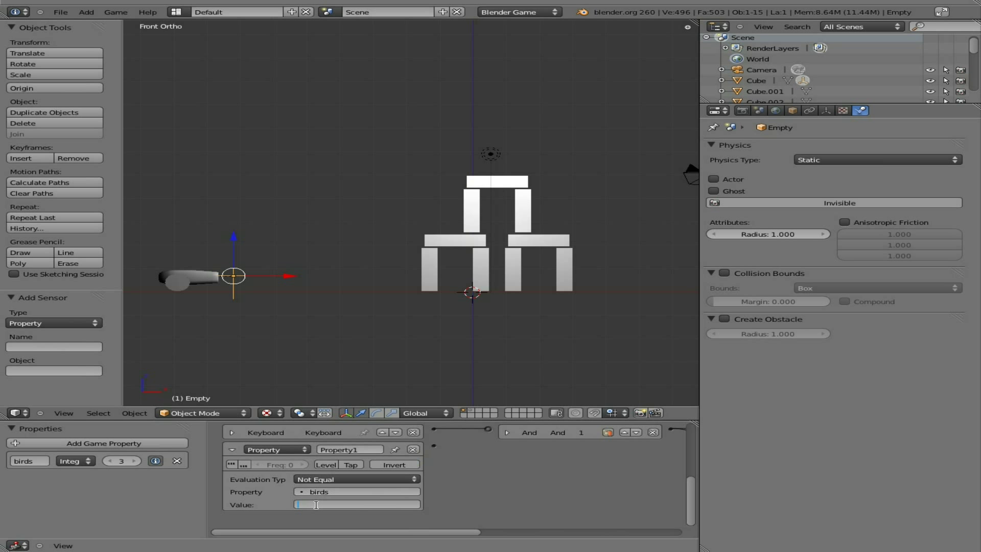
pyautogui.write('0')
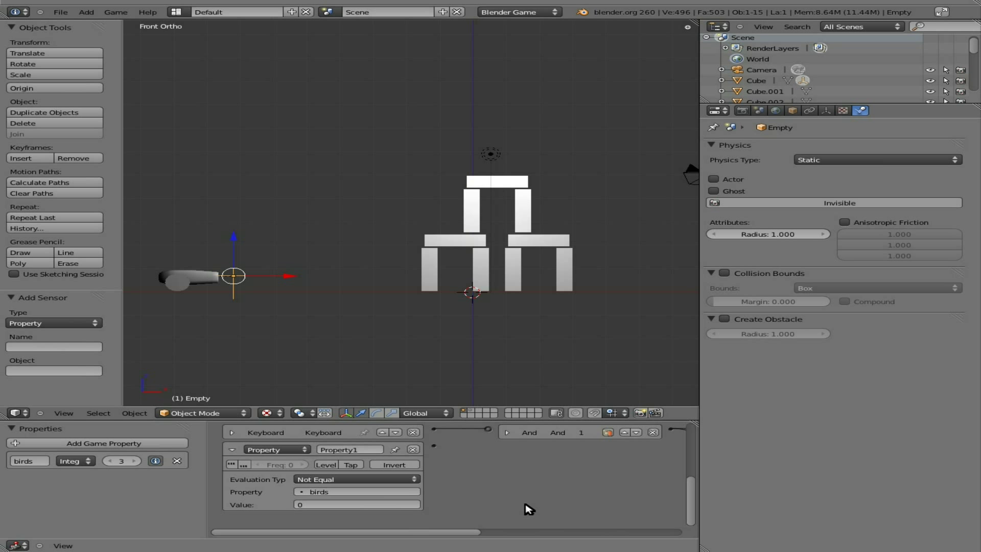
pyautogui.moveTo(432, 442); pyautogui.dragTo(484, 431)
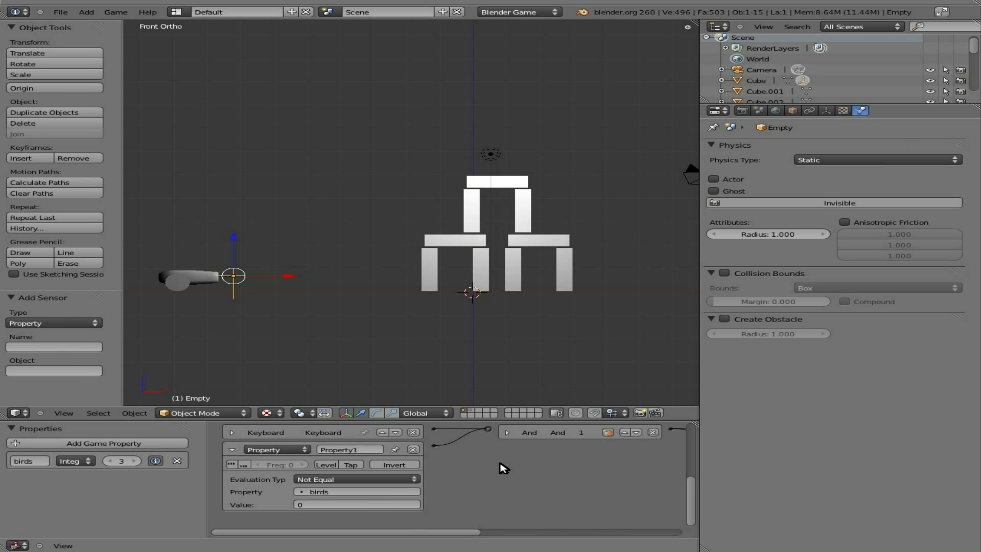
pyautogui.moveTo(503, 470)
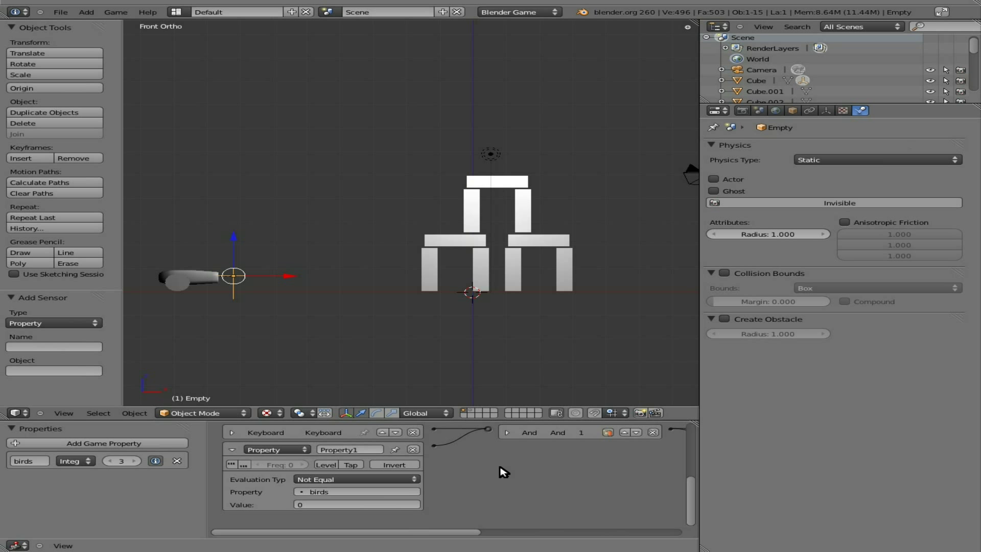
pyautogui.moveTo(477, 408)
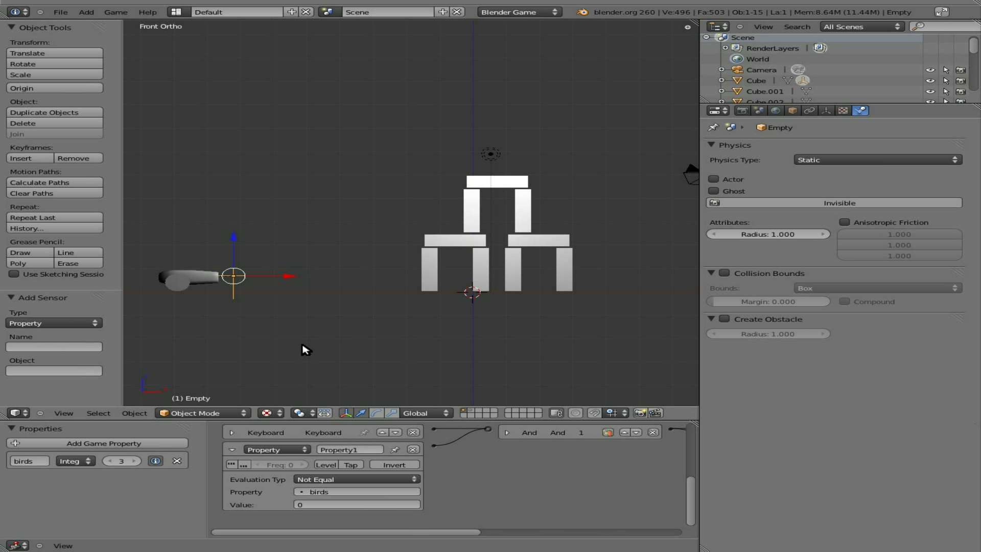
pyautogui.moveTo(309, 350)
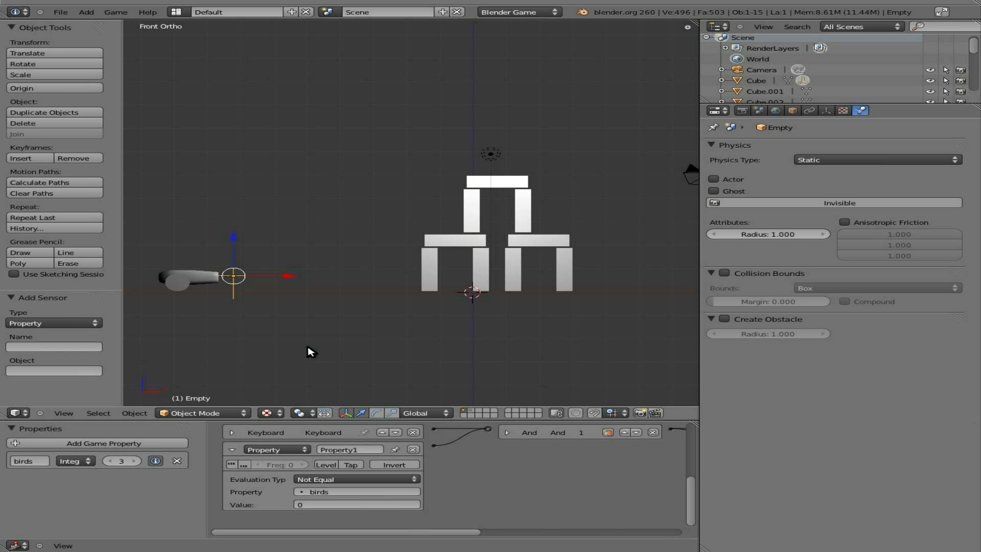
pyautogui.moveTo(568, 355)
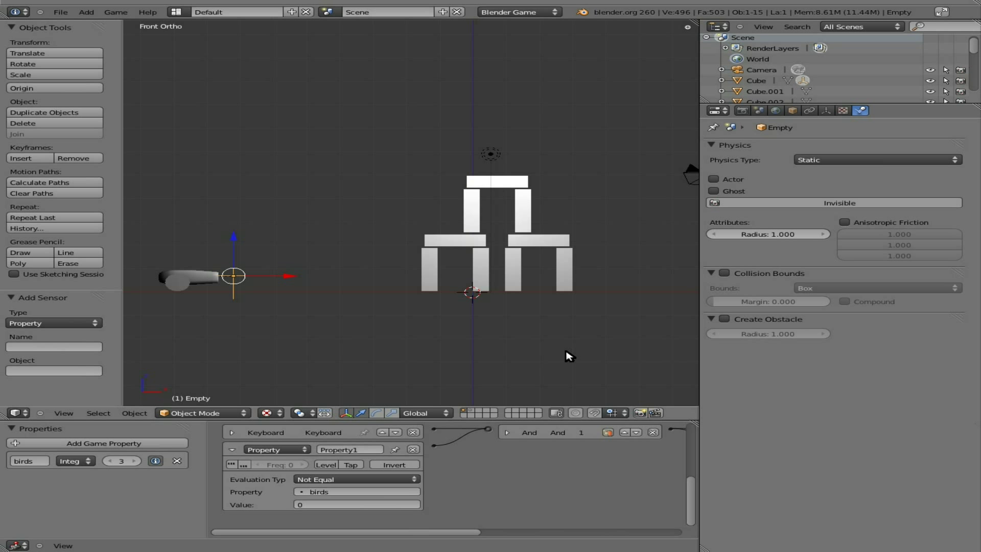